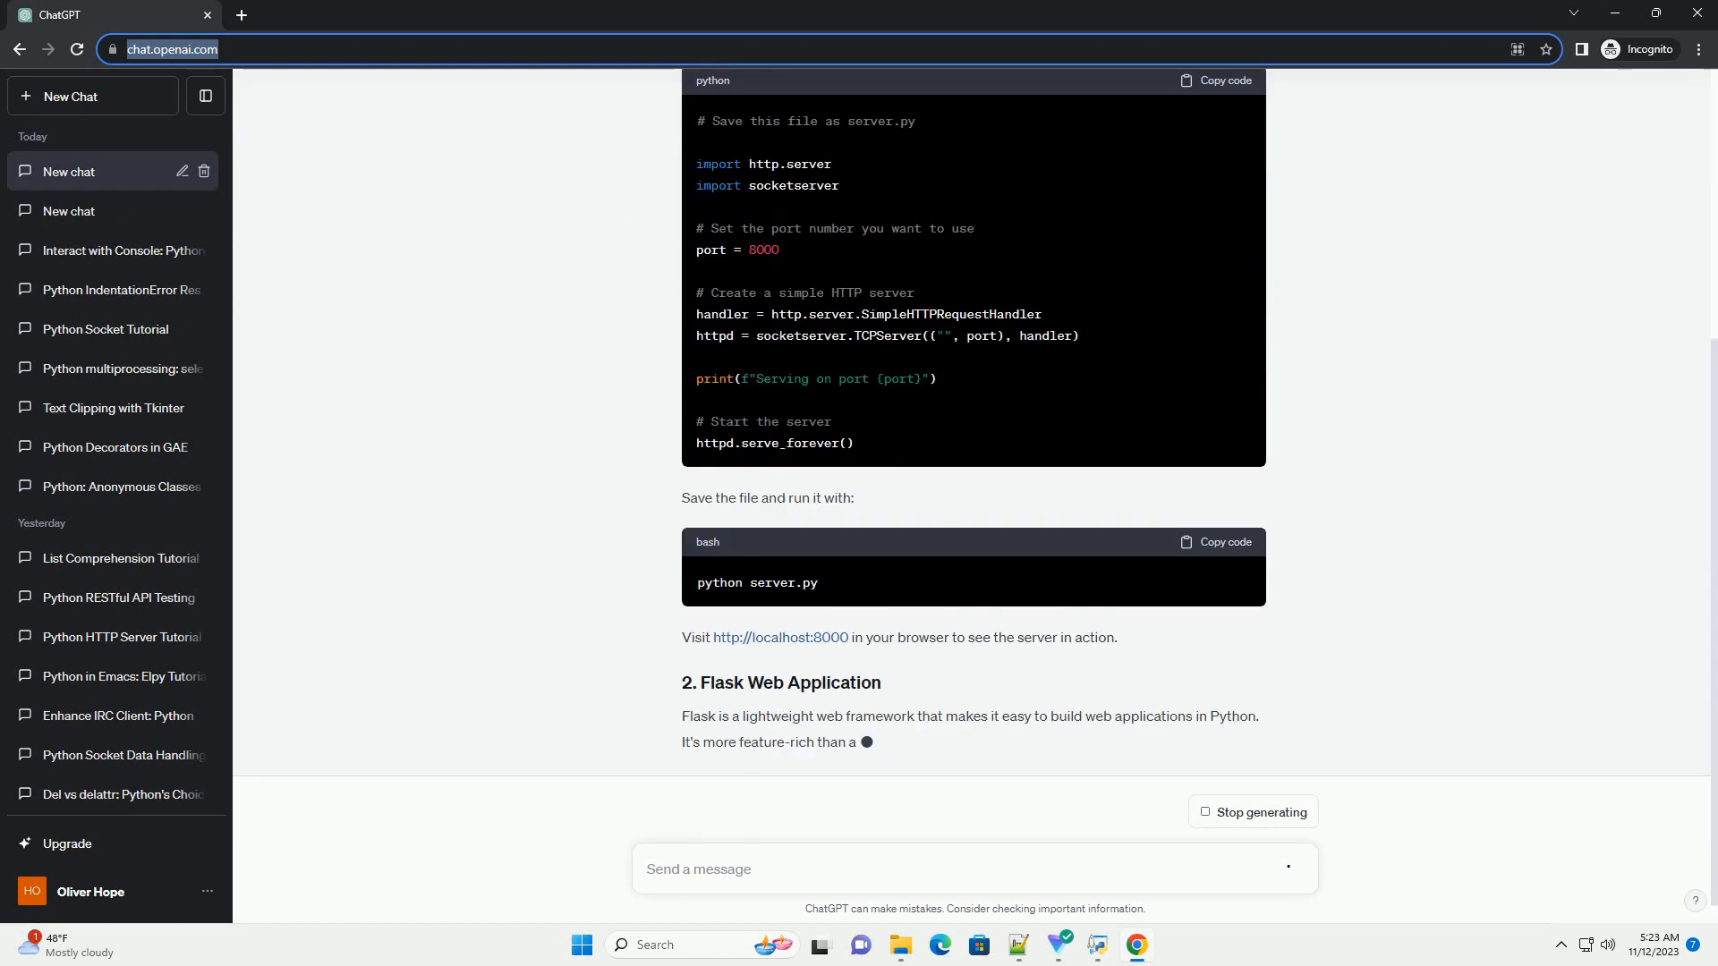
scroll(down, 3)
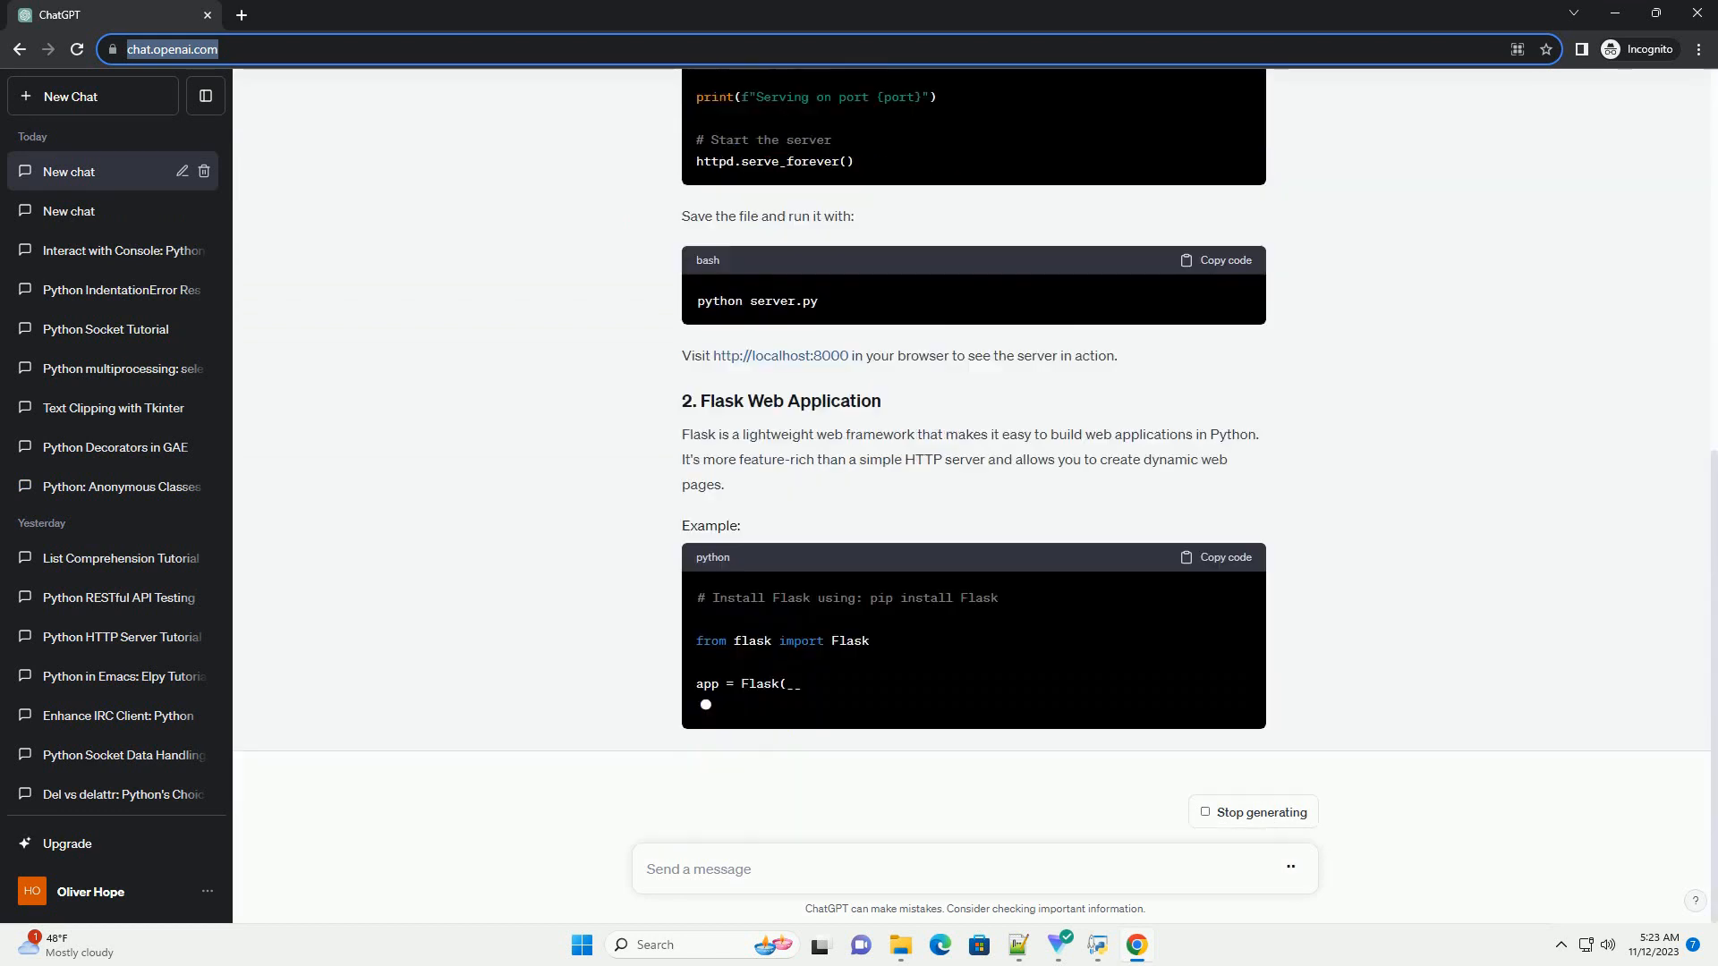
scroll(down, 3)
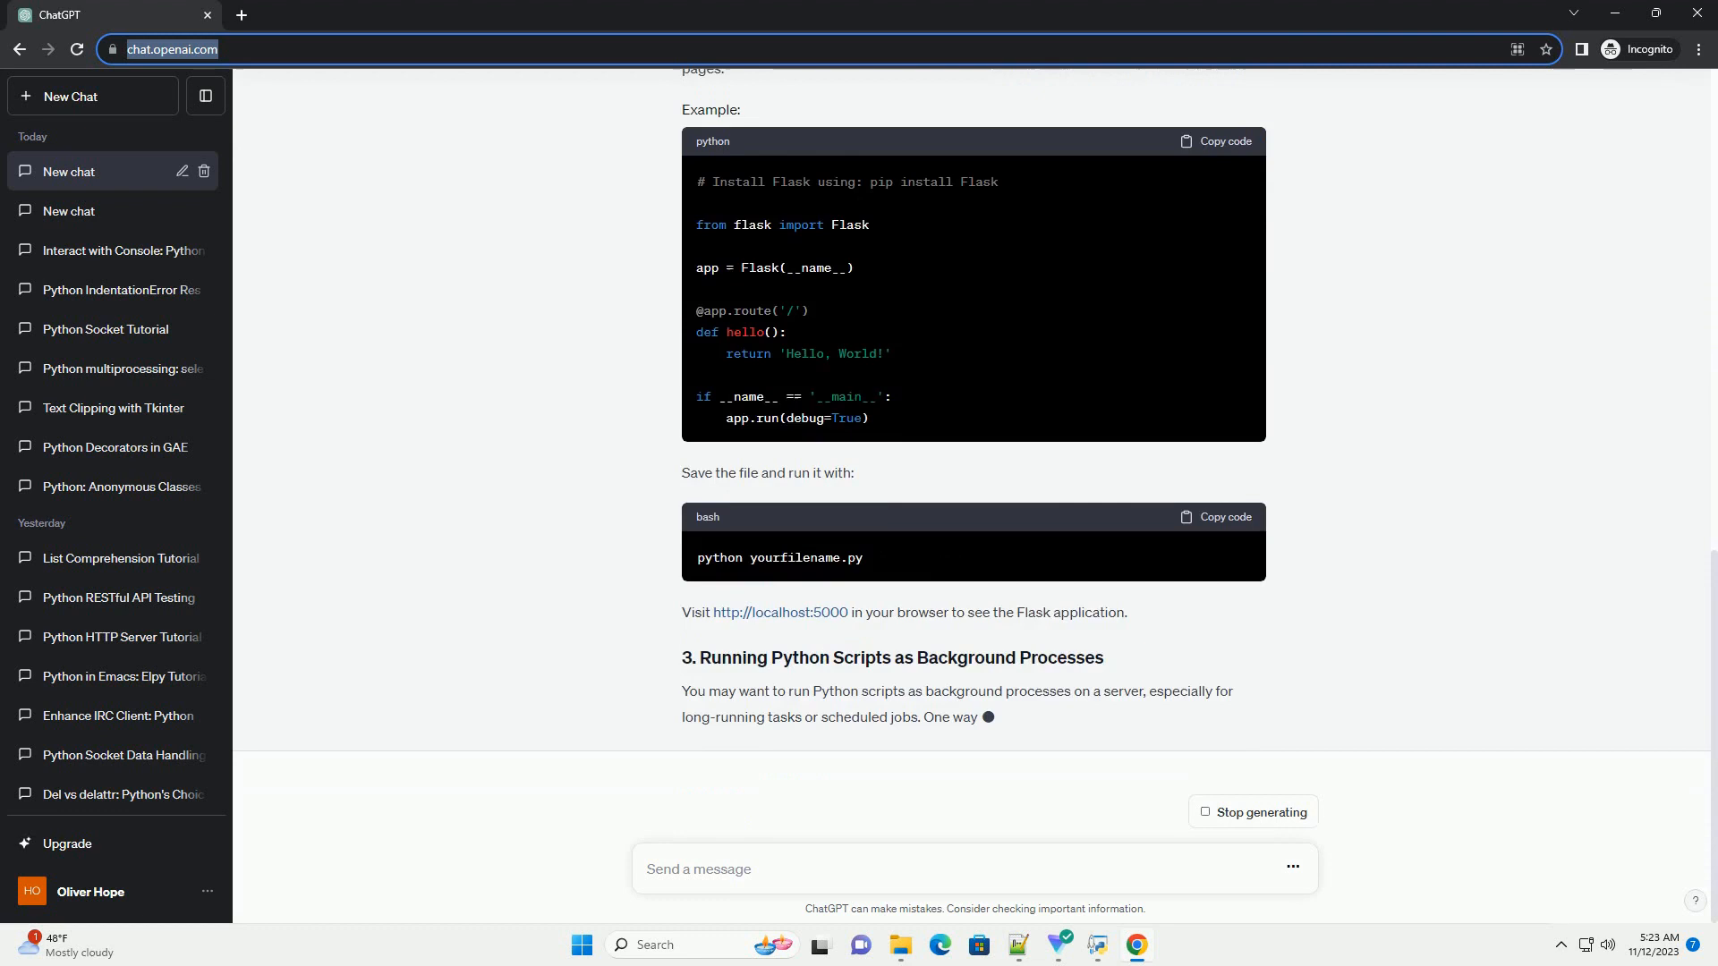